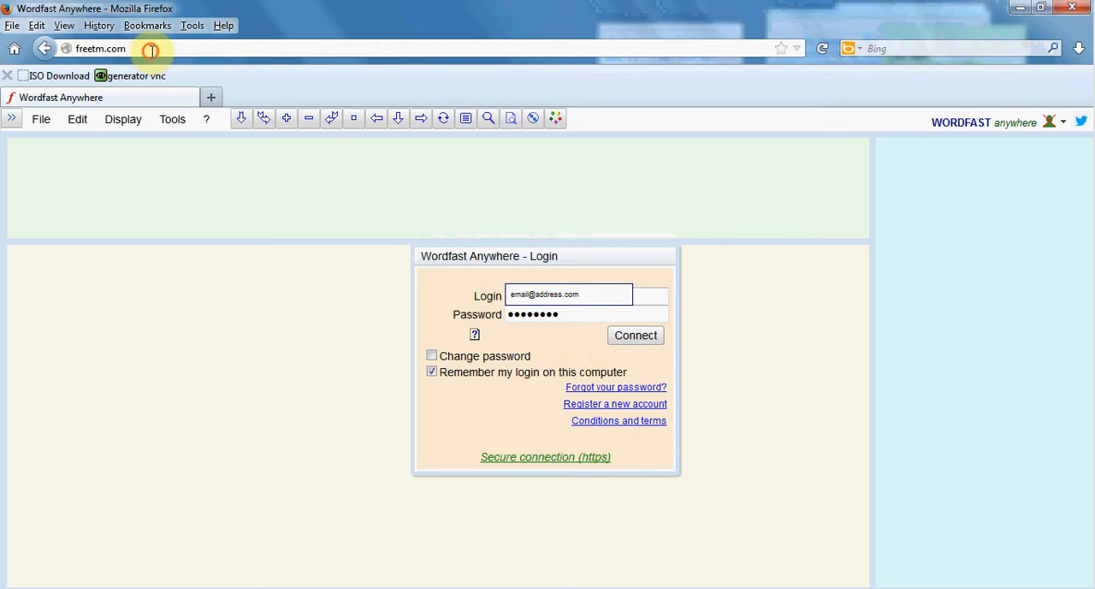
Step: Log in to Wordfast Anywhere from the site address
{"action": "left_click", "coordinate": [100, 48]}
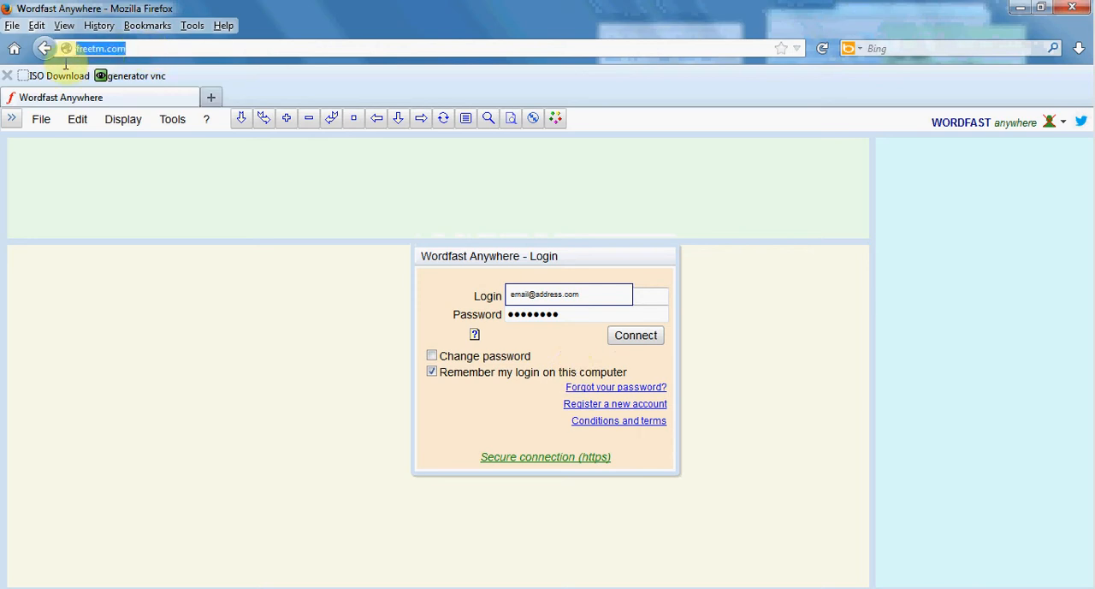
{"action": "mouse_move", "coordinate": [171, 118]}
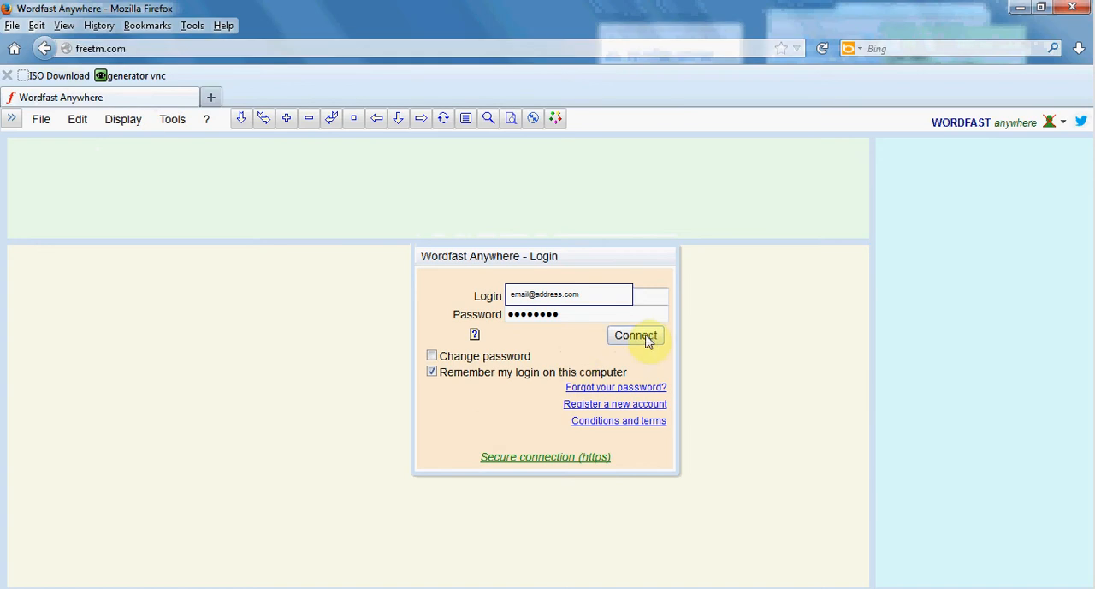
{"action": "left_click", "coordinate": [635, 335]}
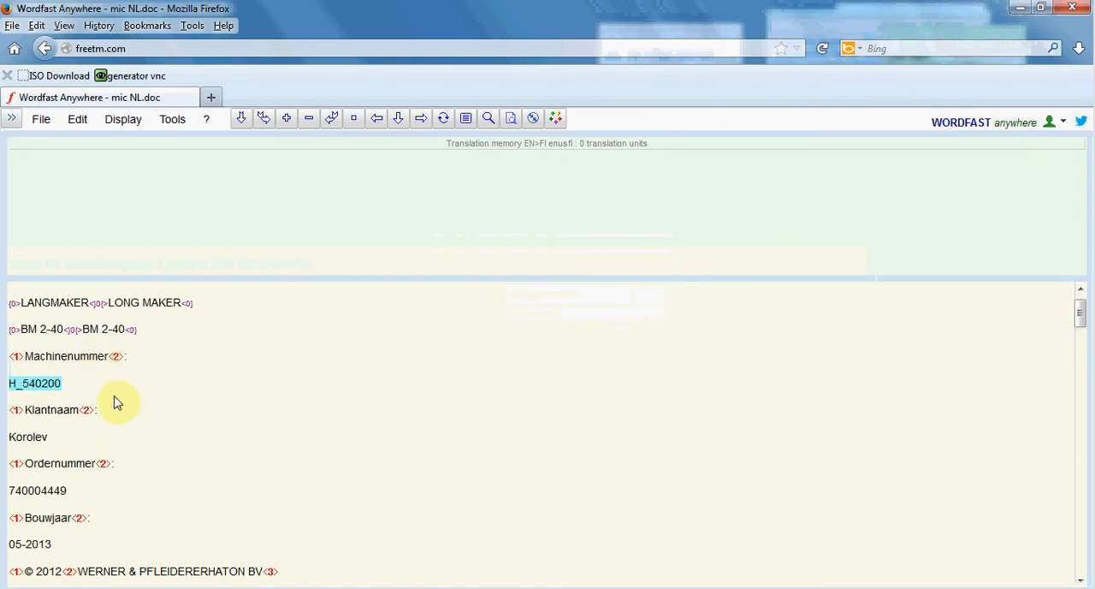
Step: Translate the H_540200 segment of mic NL.doc and commit it to the translation memory
{"action": "left_click", "coordinate": [41, 118]}
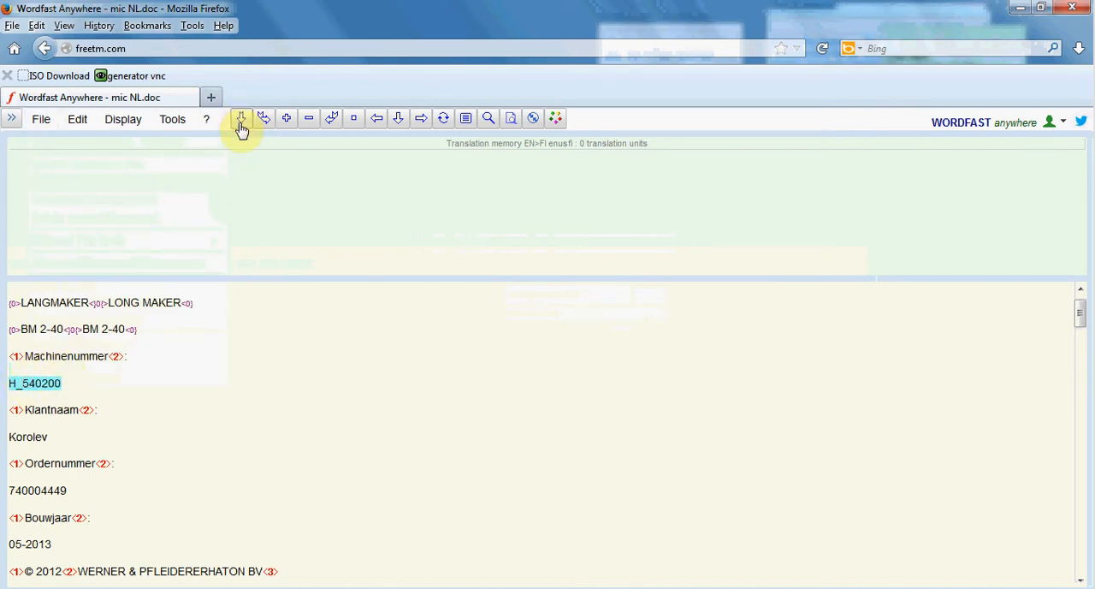
{"action": "left_click", "coordinate": [264, 118]}
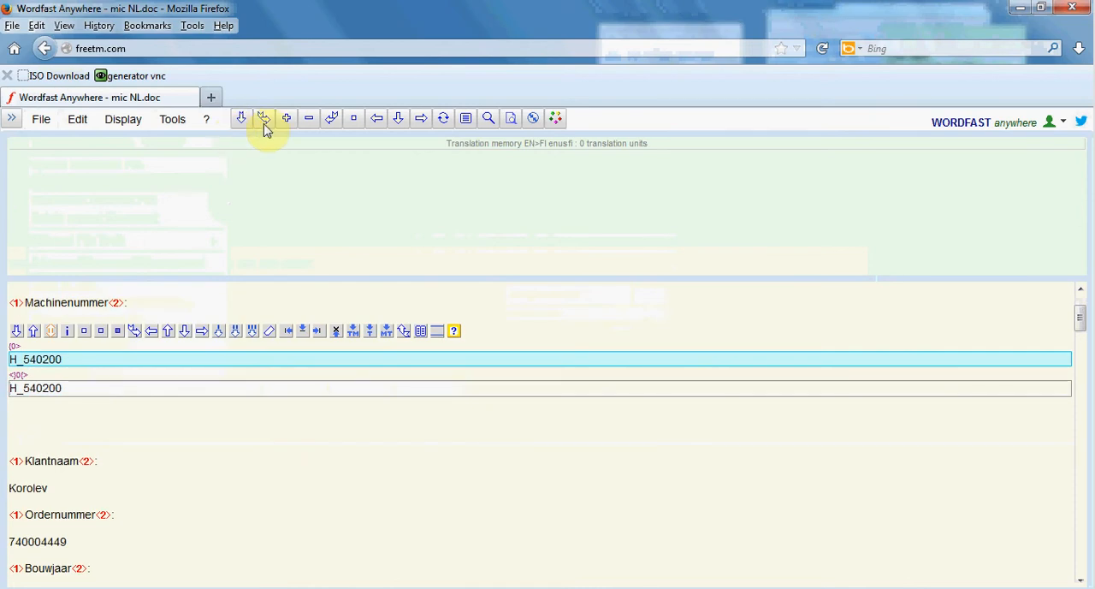
{"action": "left_click", "coordinate": [263, 118]}
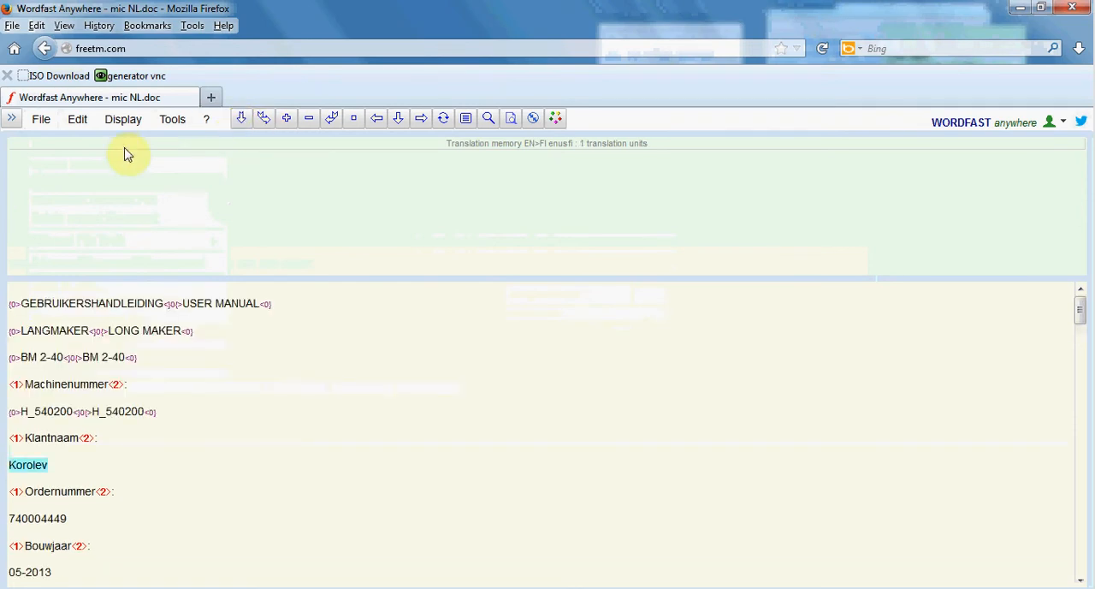
{"action": "mouse_move", "coordinate": [41, 127]}
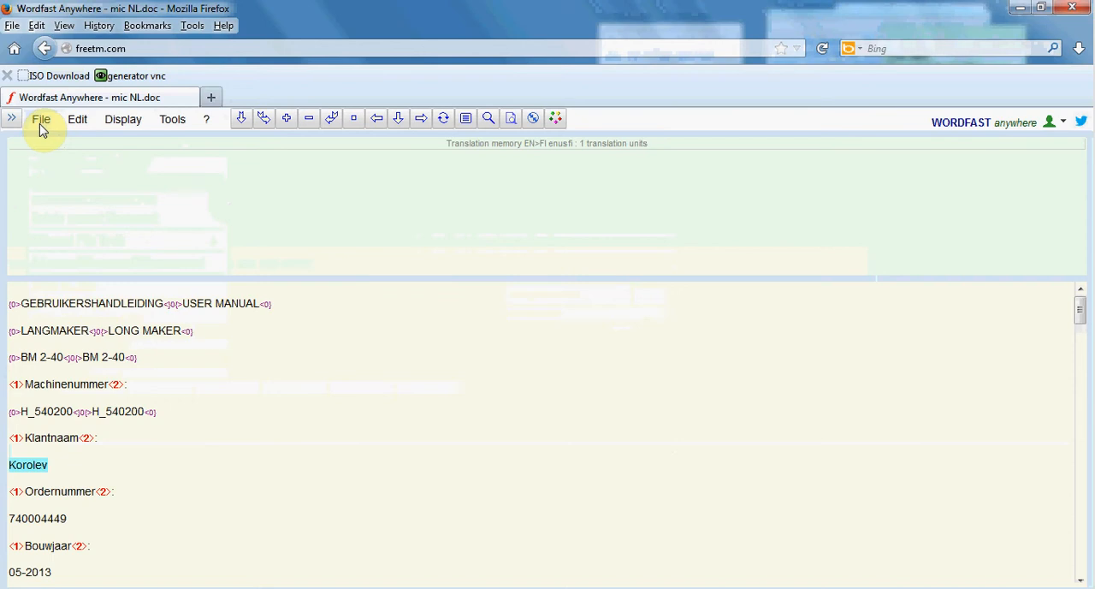
Step: Reach the document file commands for downloading a bilingual Txml file
{"action": "left_click", "coordinate": [41, 119]}
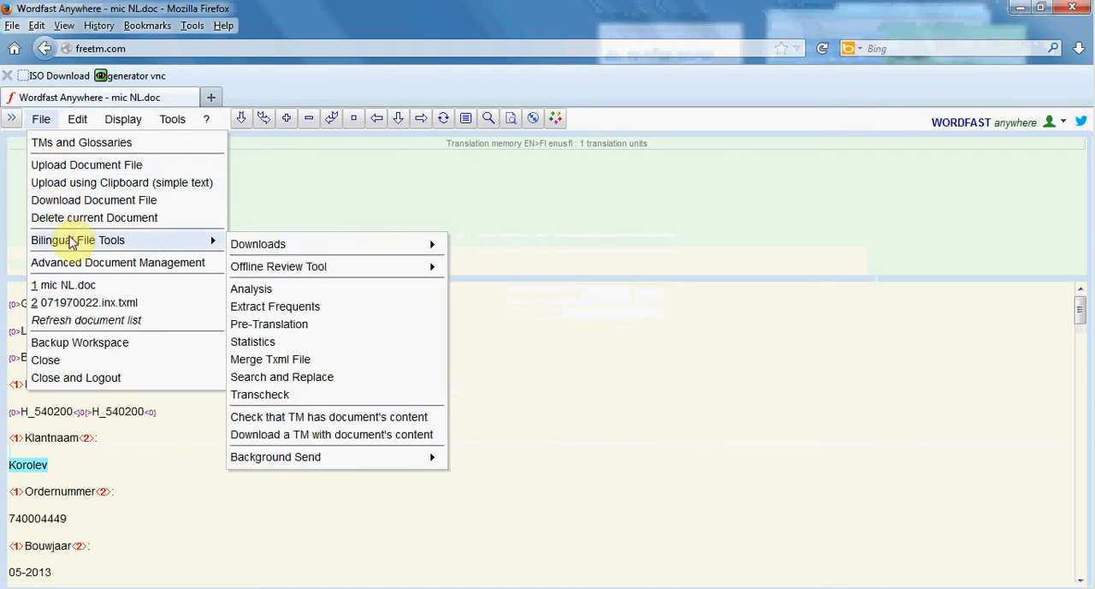
{"action": "mouse_move", "coordinate": [103, 248]}
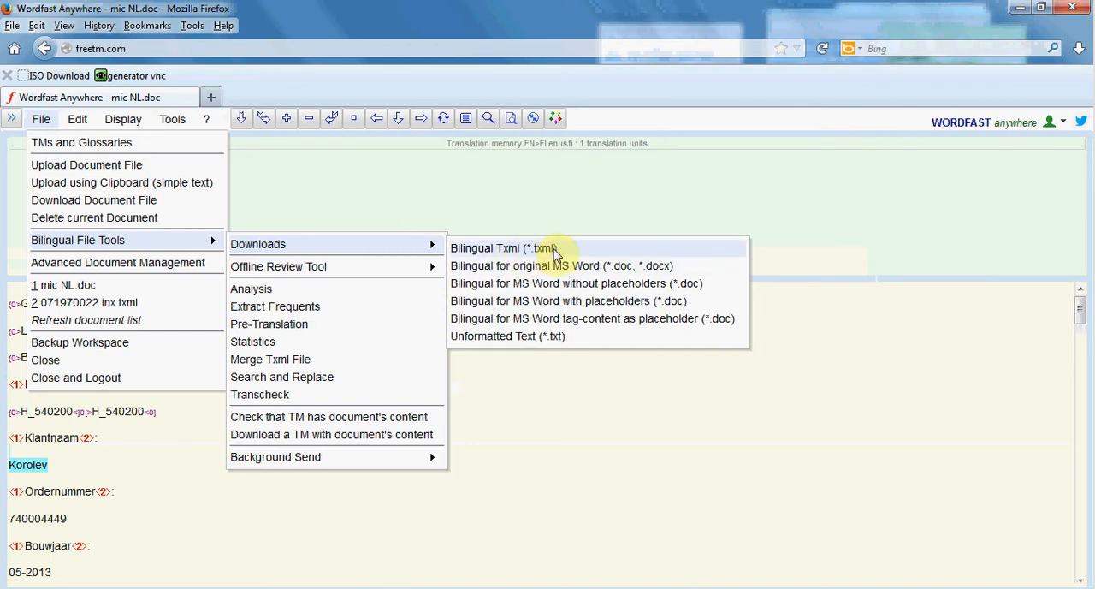
{"action": "mouse_move", "coordinate": [561, 253]}
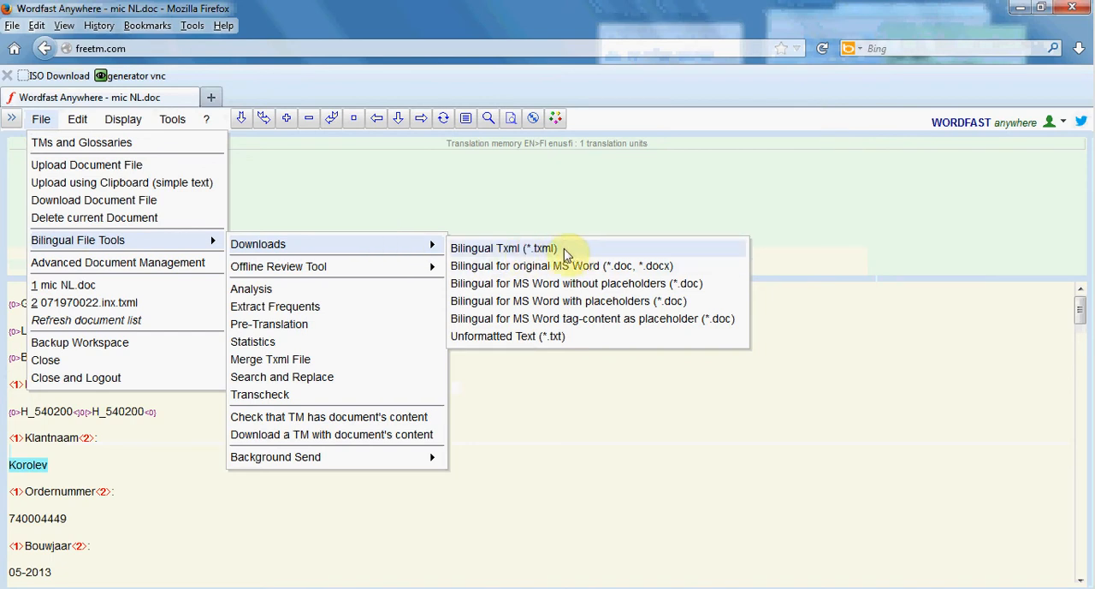
{"action": "mouse_move", "coordinate": [557, 265]}
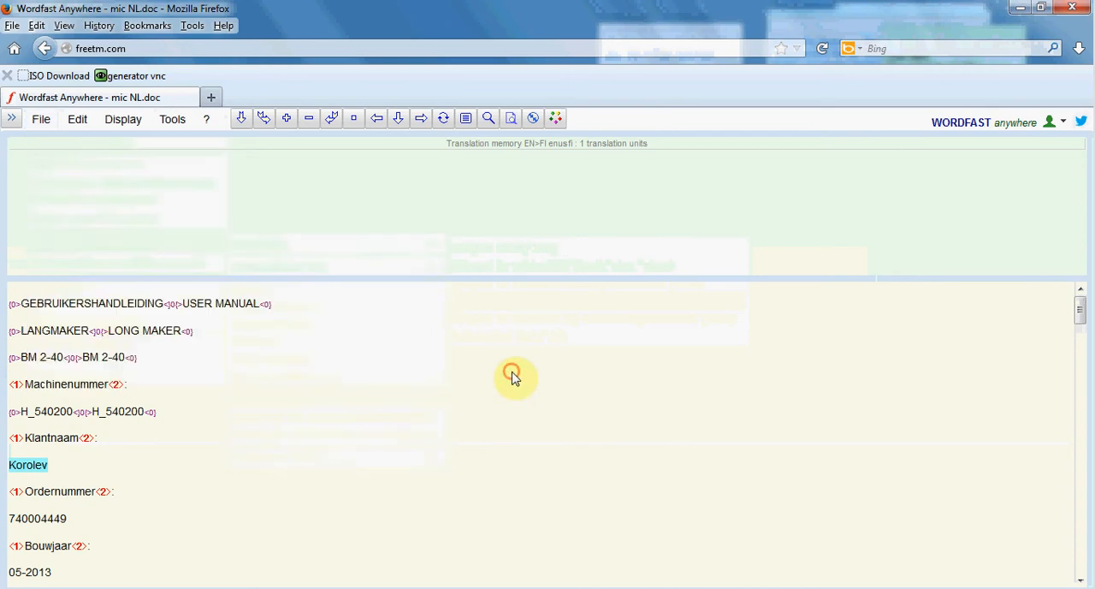
{"action": "mouse_move", "coordinate": [469, 382]}
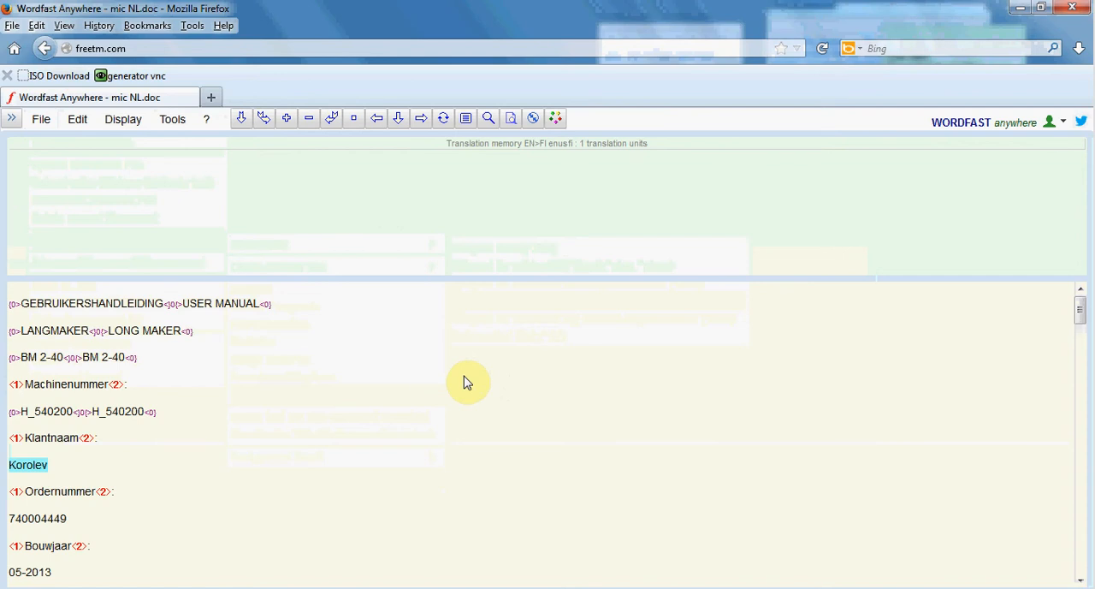
{"action": "mouse_move", "coordinate": [459, 382]}
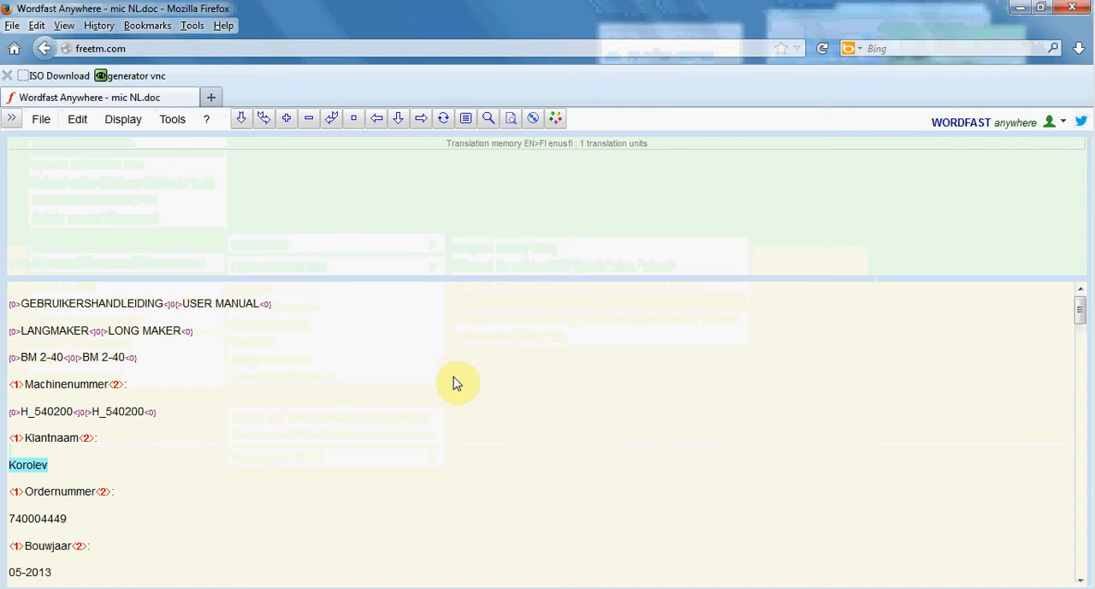
{"action": "mouse_move", "coordinate": [454, 383]}
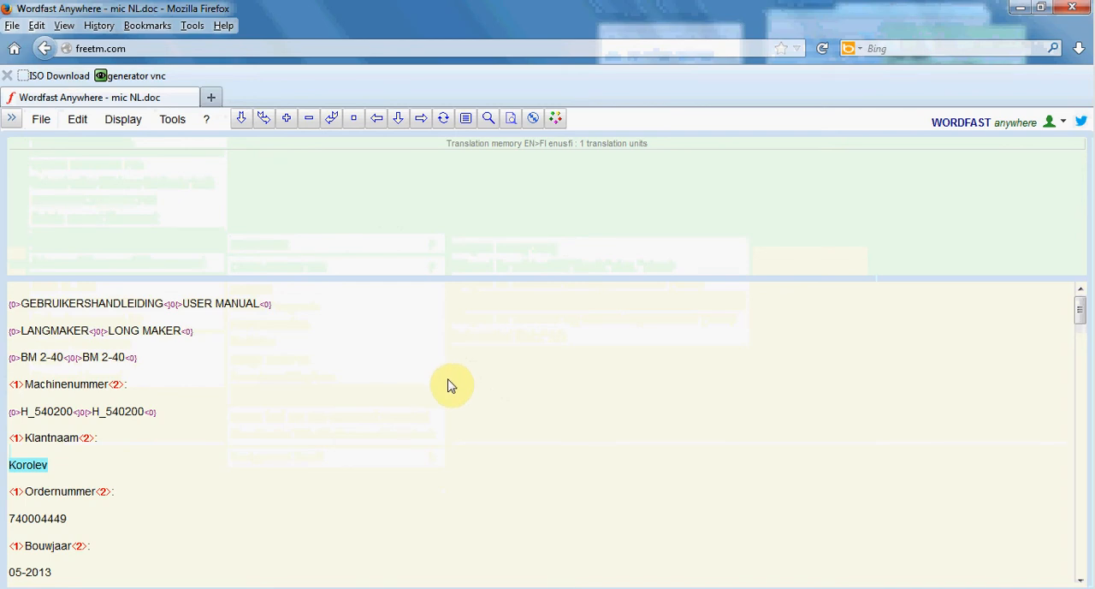
{"action": "mouse_move", "coordinate": [432, 401]}
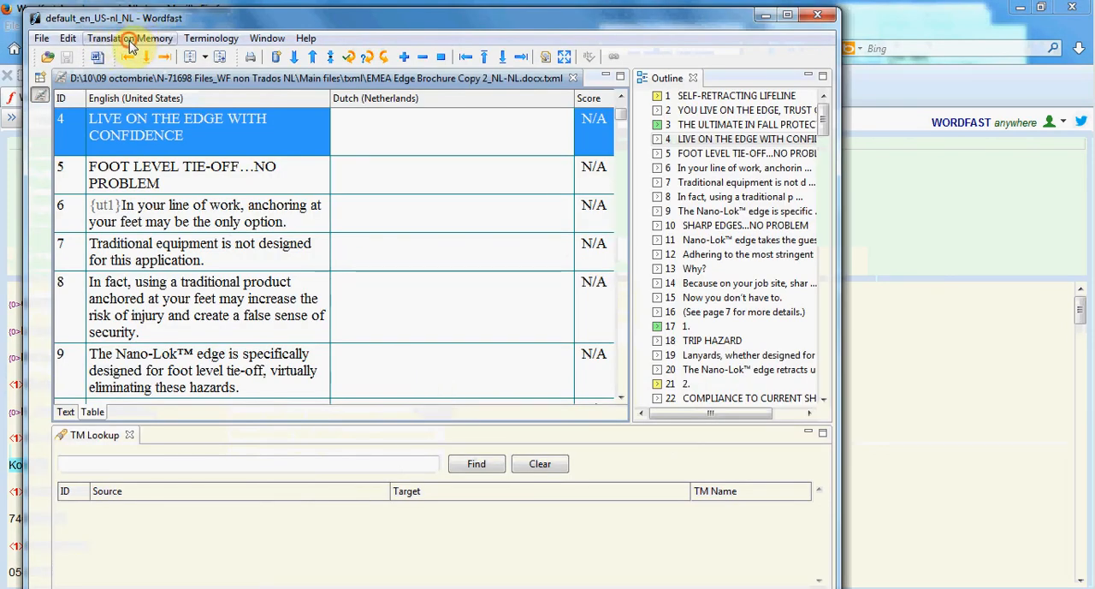
Step: Show the translation memory preferences listing local memories ssss and din tmx
{"action": "left_click", "coordinate": [130, 38]}
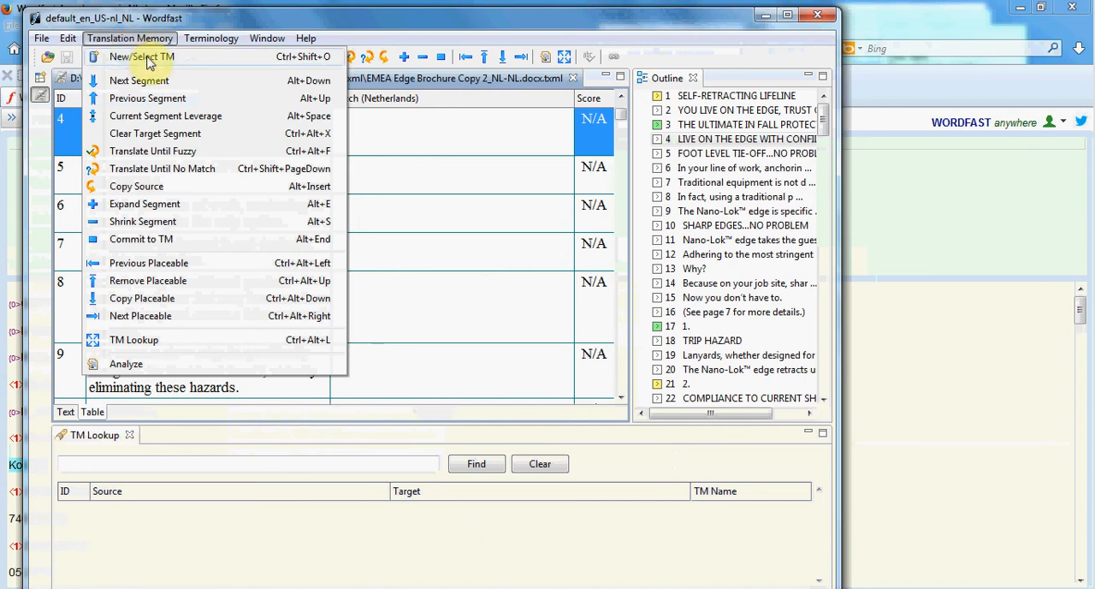
{"action": "mouse_move", "coordinate": [186, 65]}
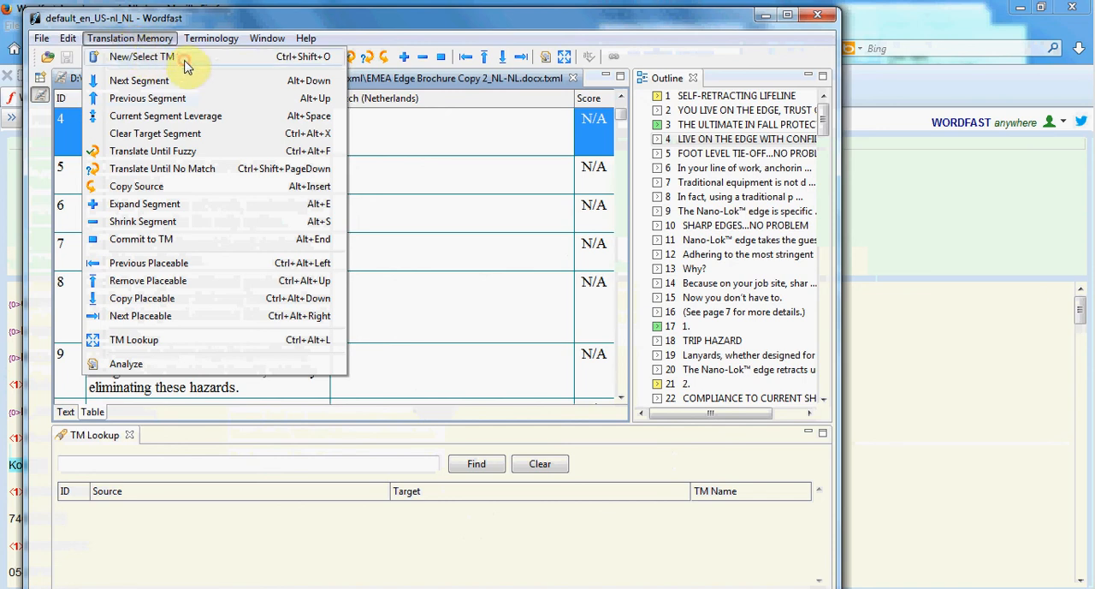
{"action": "left_click", "coordinate": [141, 56]}
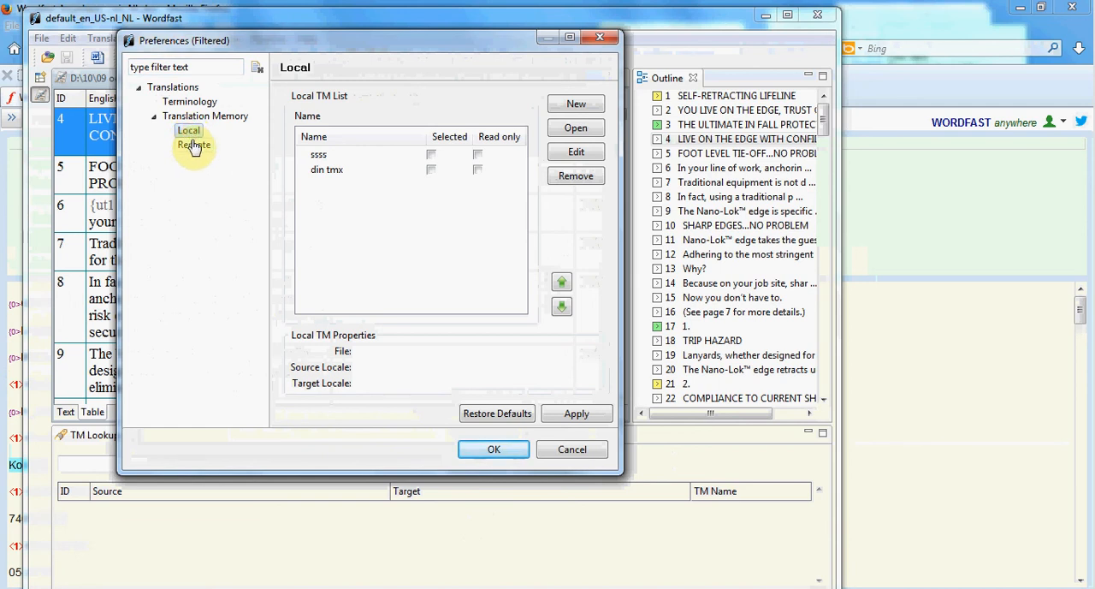
{"action": "left_click", "coordinate": [575, 127]}
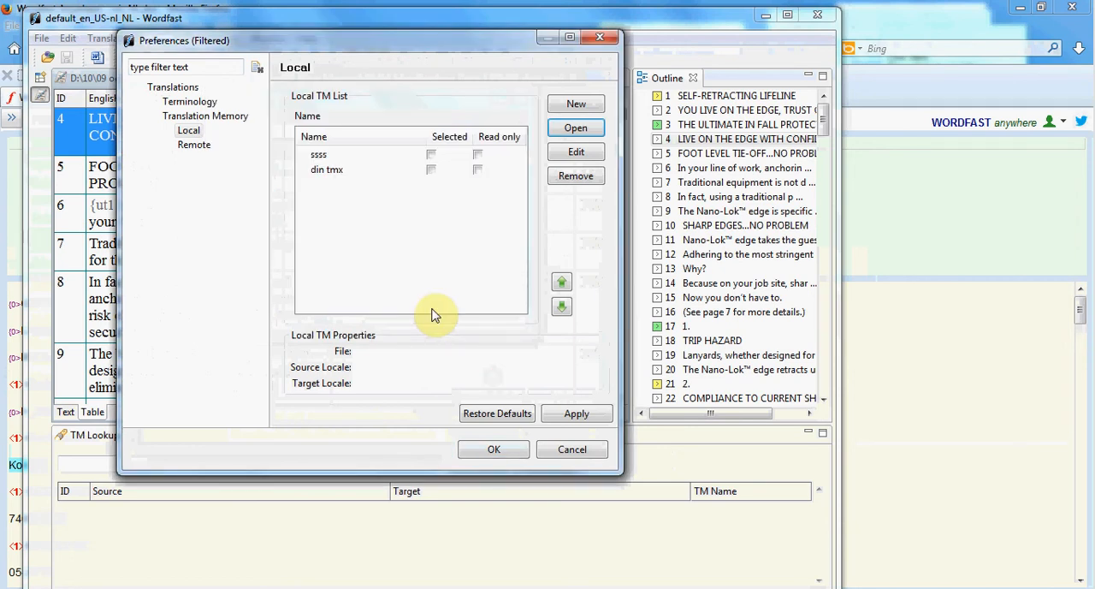
{"action": "mouse_move", "coordinate": [335, 212]}
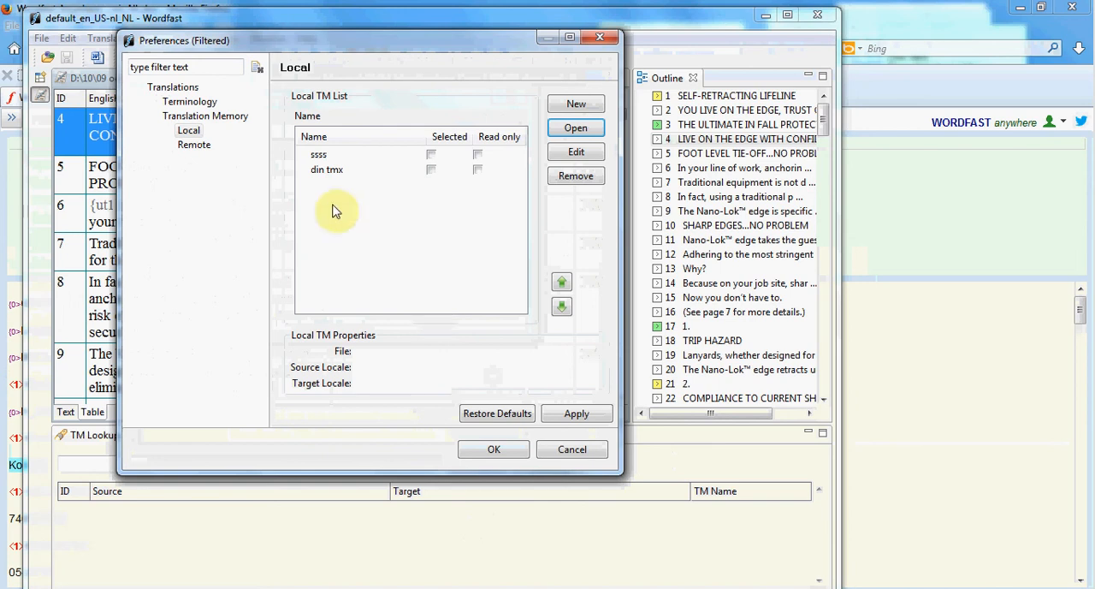
{"action": "mouse_move", "coordinate": [205, 161]}
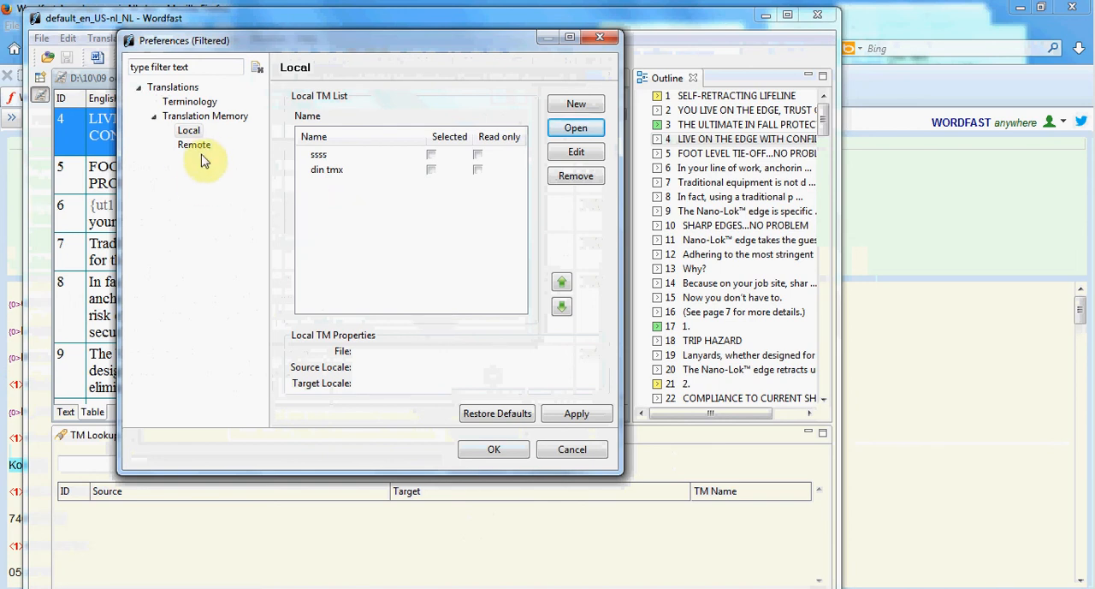
Step: Show the remote translation memory settings with a blank New Remote TM form
{"action": "left_click", "coordinate": [193, 143]}
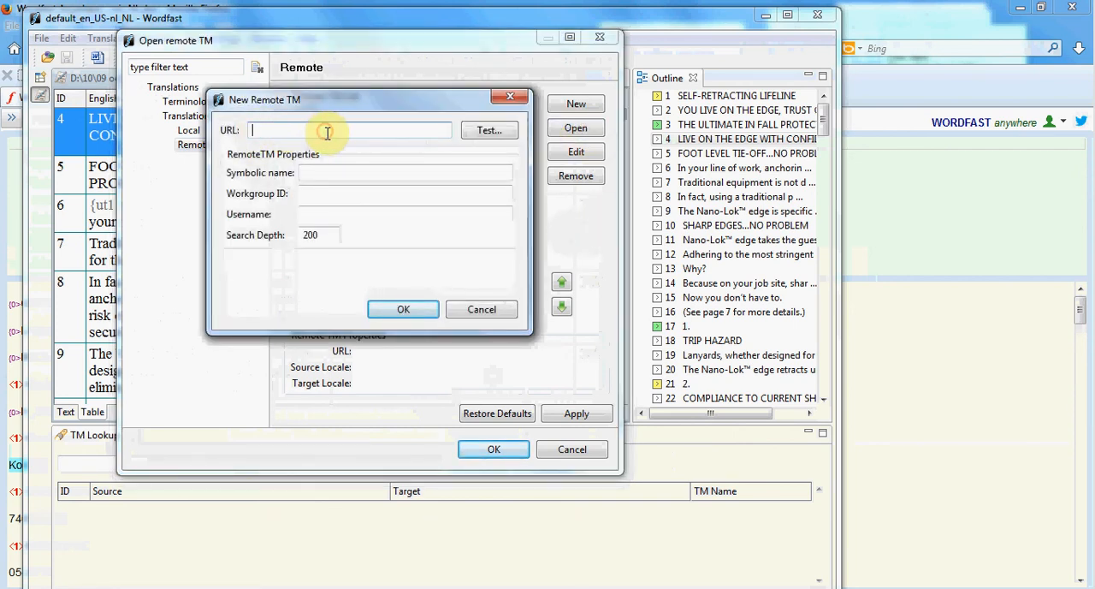
{"action": "mouse_move", "coordinate": [321, 152]}
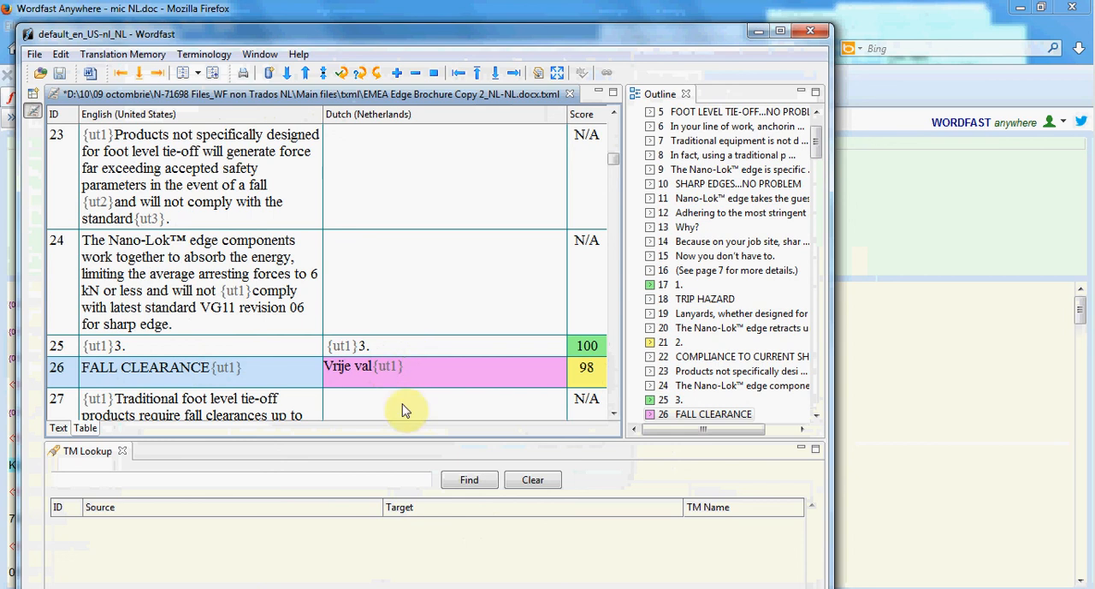
{"action": "scroll", "scroll_direction": "down", "scroll_amount": 3}
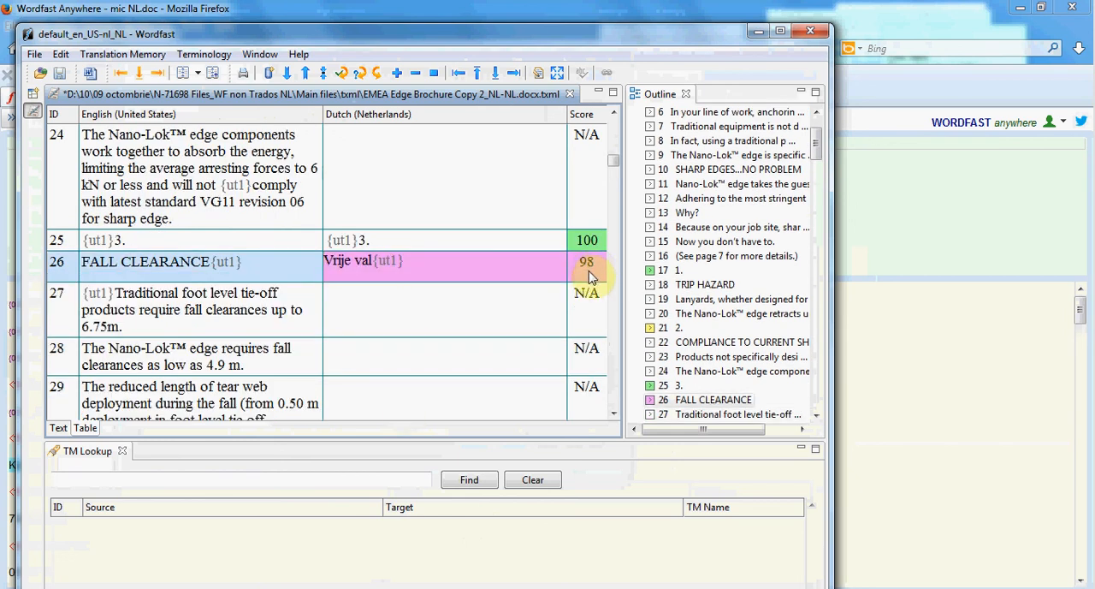
{"action": "scroll", "scroll_direction": "up", "scroll_amount": 3}
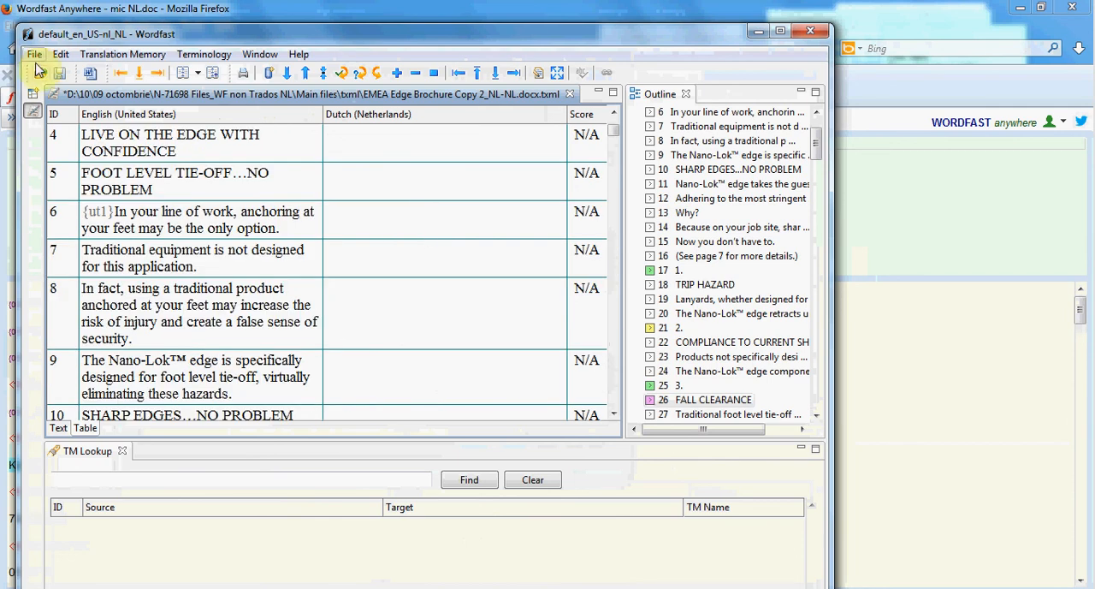
Step: Reach the file commands offering Save Translated File for the document
{"action": "left_click", "coordinate": [35, 55]}
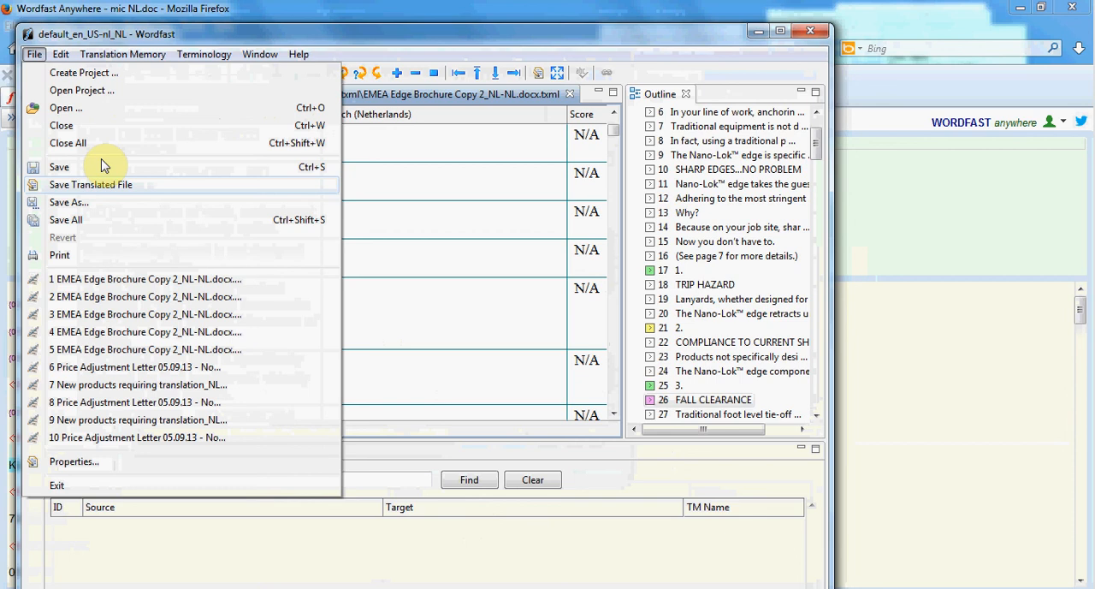
{"action": "mouse_move", "coordinate": [123, 193]}
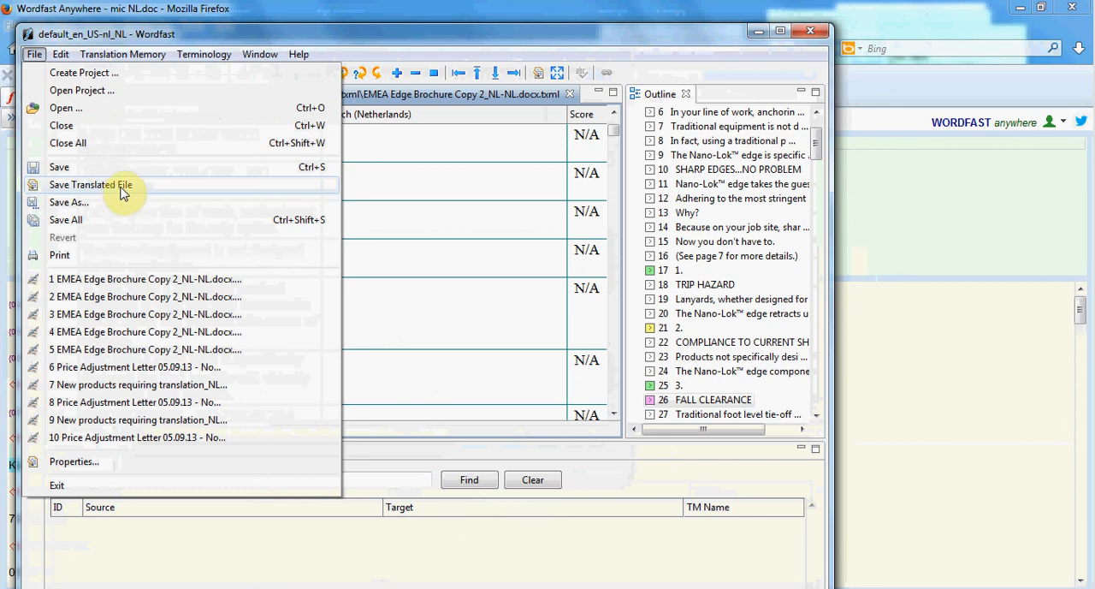